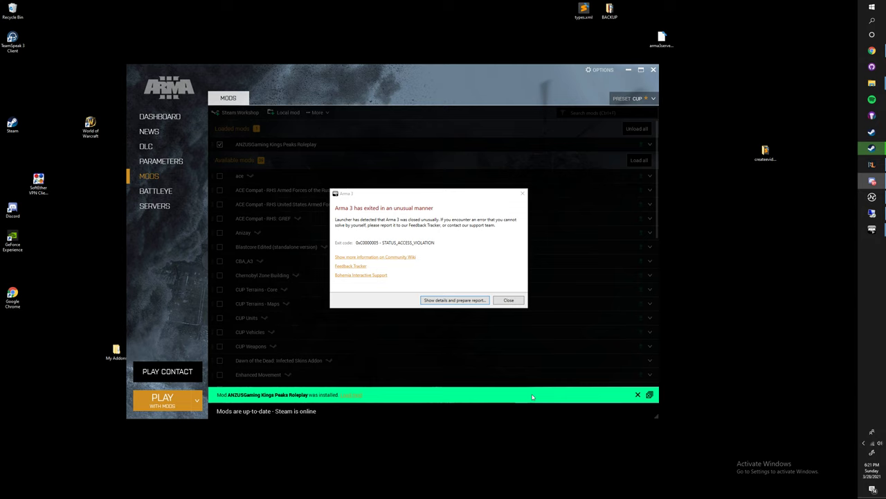
- Close the 'Arma 3 has exited in an unusual manner' crash dialog without sending a report
{"action": "left_click", "coordinate": [508, 300]}
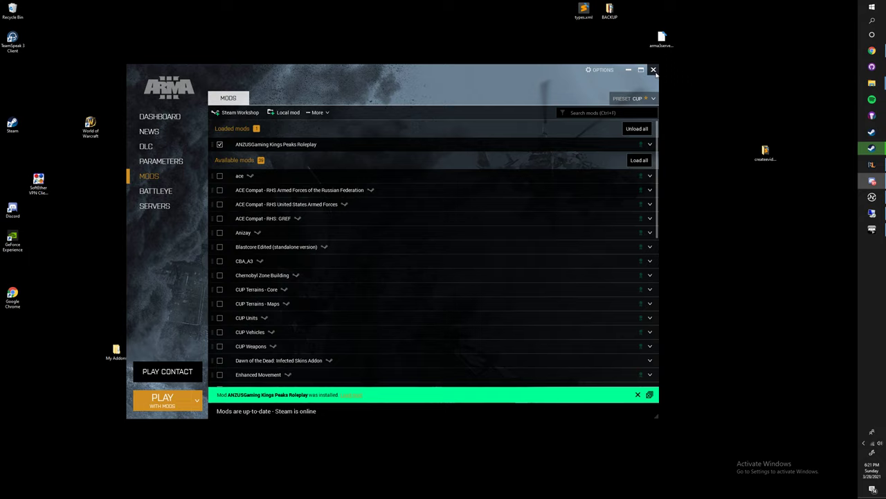